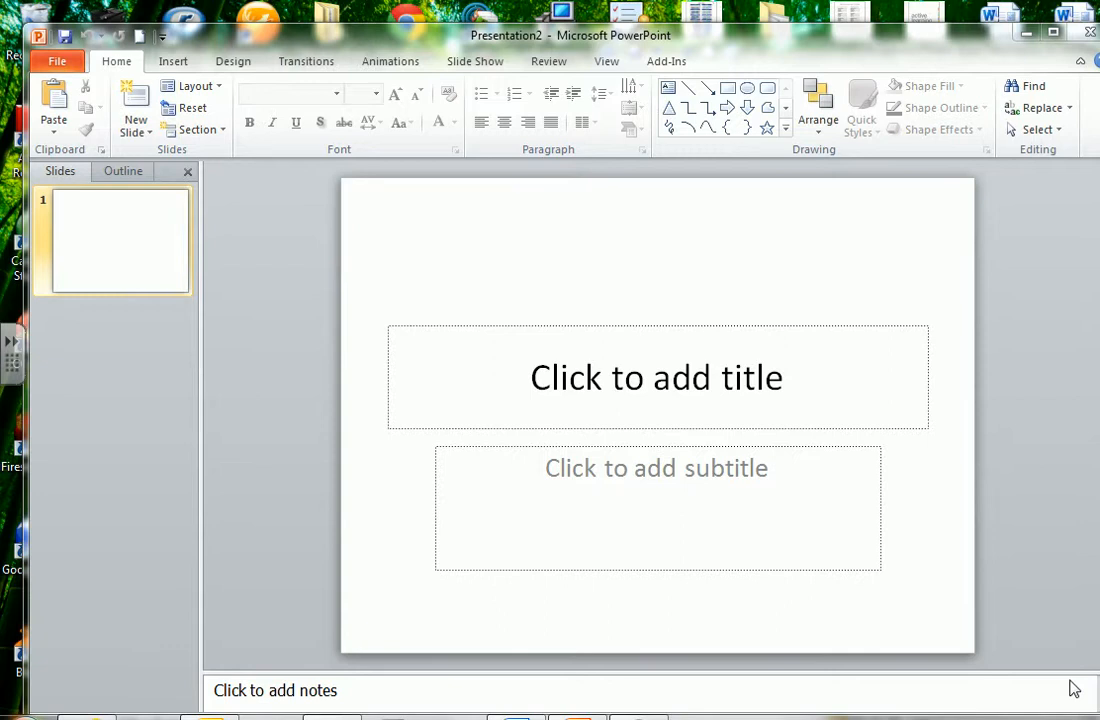
pyautogui.moveTo(664, 598)
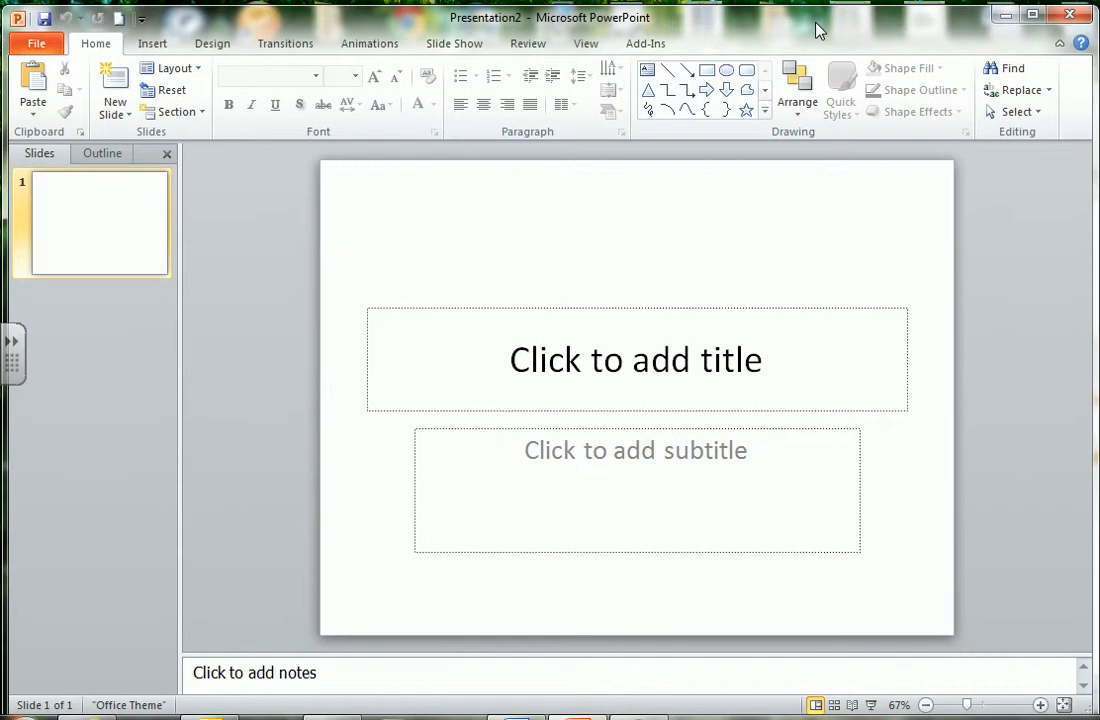
pyautogui.moveTo(30, 90)
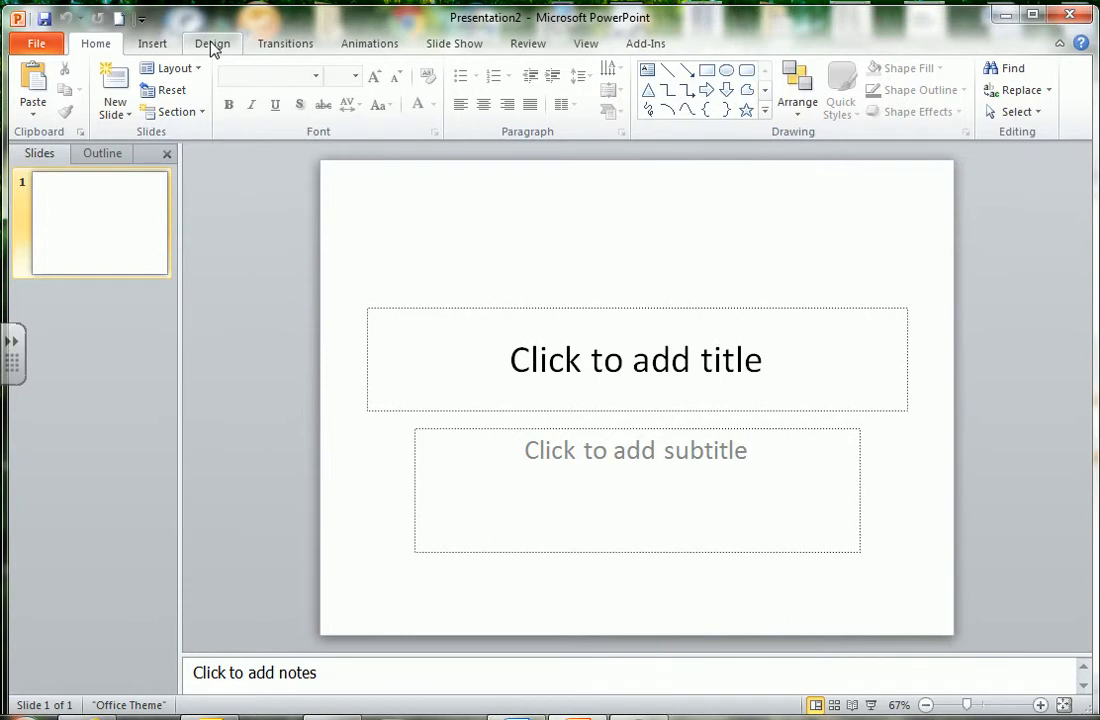
# Set a custom slide size of 42 in wide by 24 in tall, landscape, via Page Setup.
pyautogui.click(210, 44)
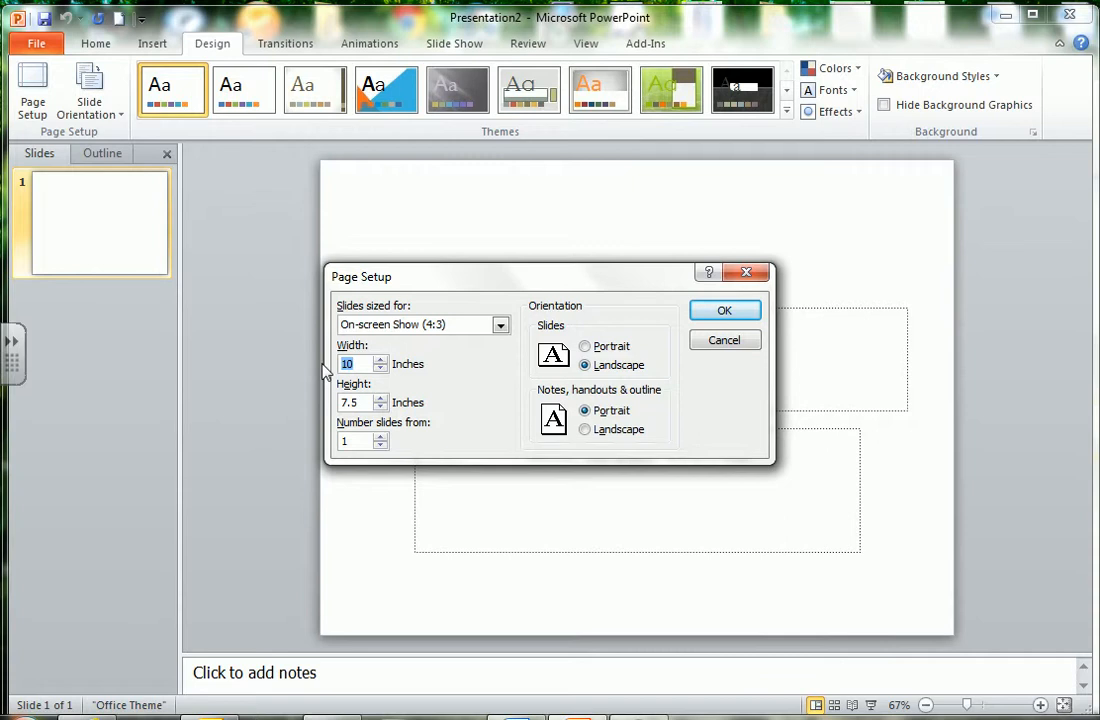
pyautogui.write('42')
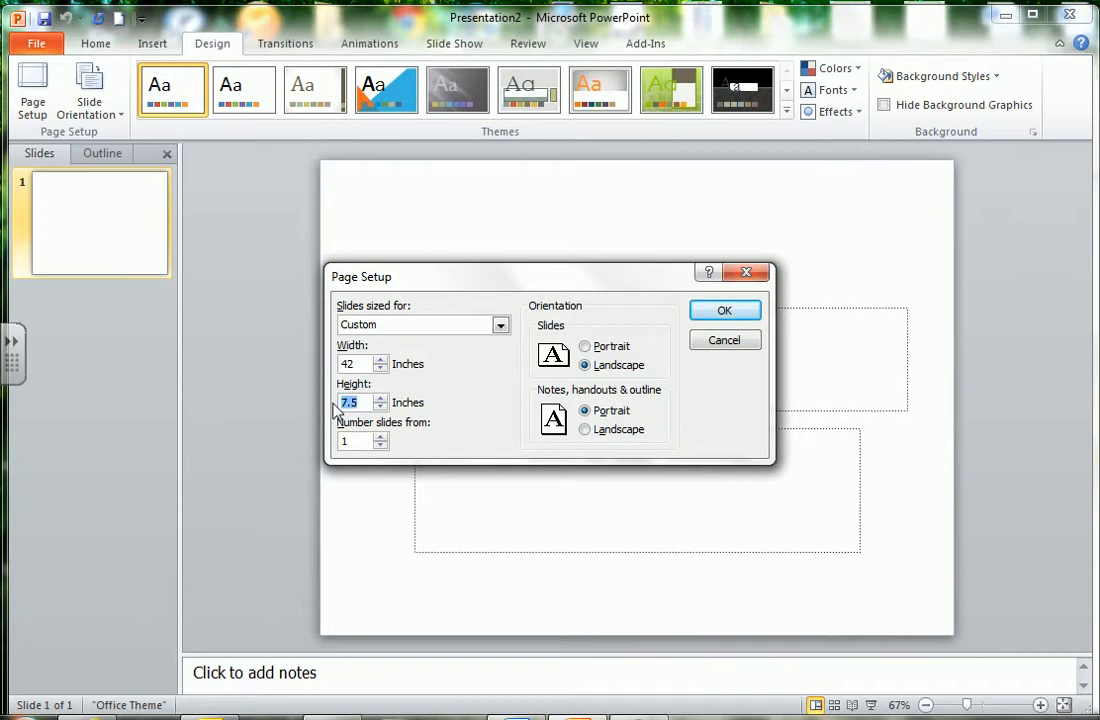
pyautogui.write('24')
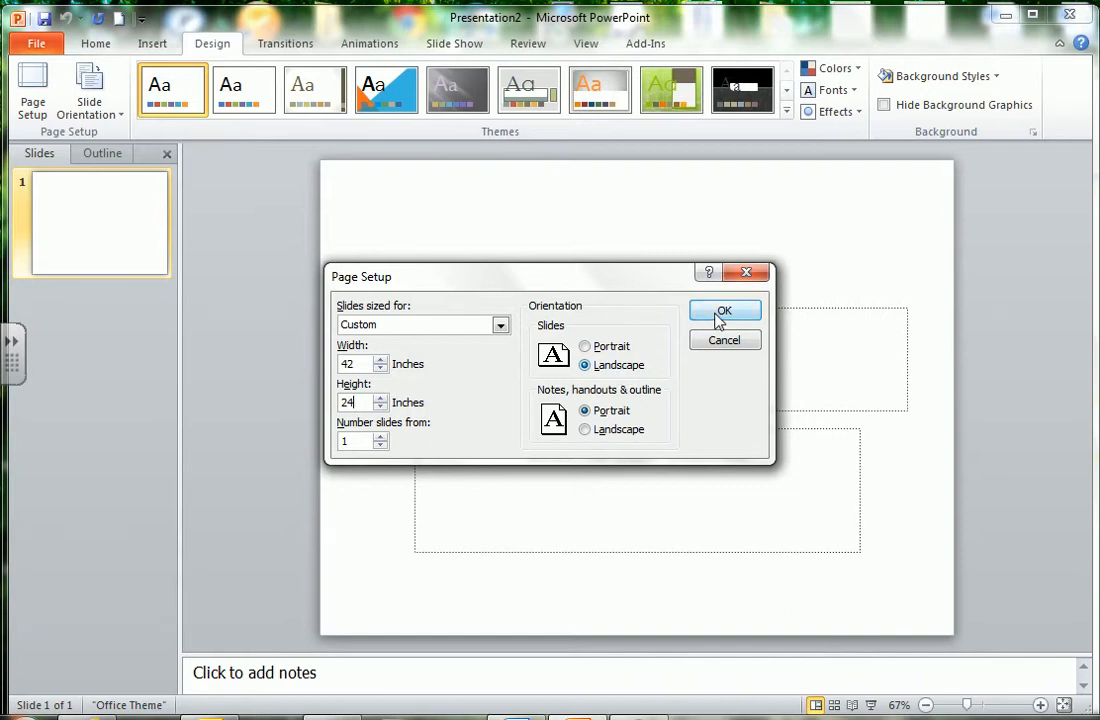
pyautogui.click(724, 310)
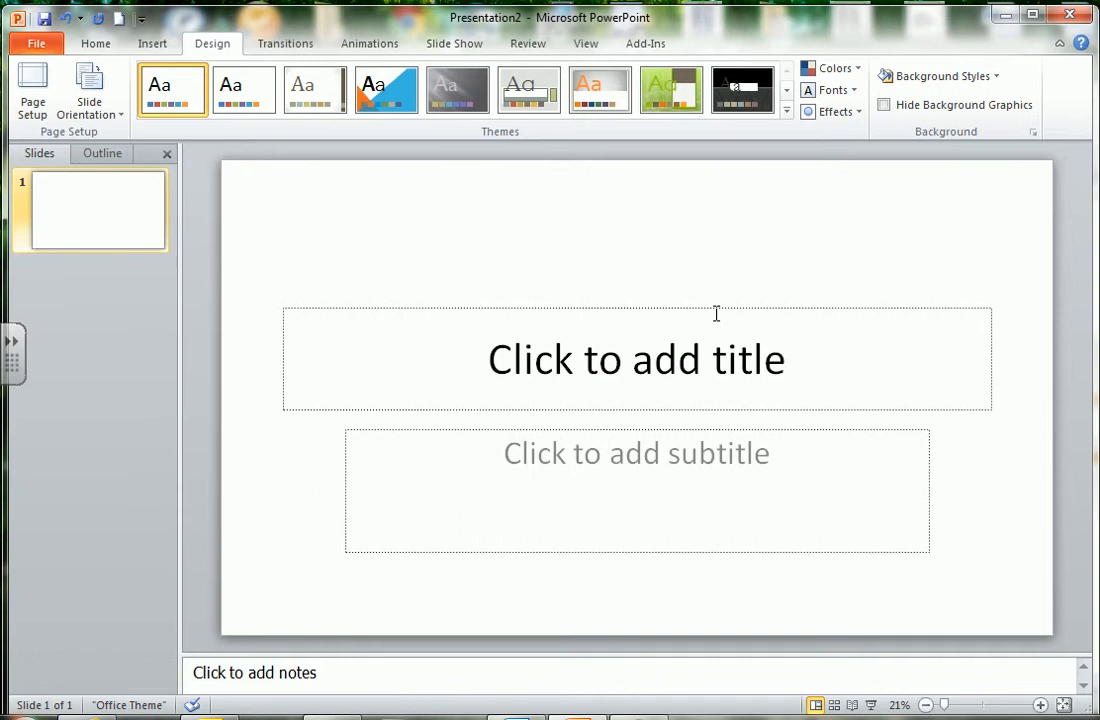
pyautogui.moveTo(712, 318)
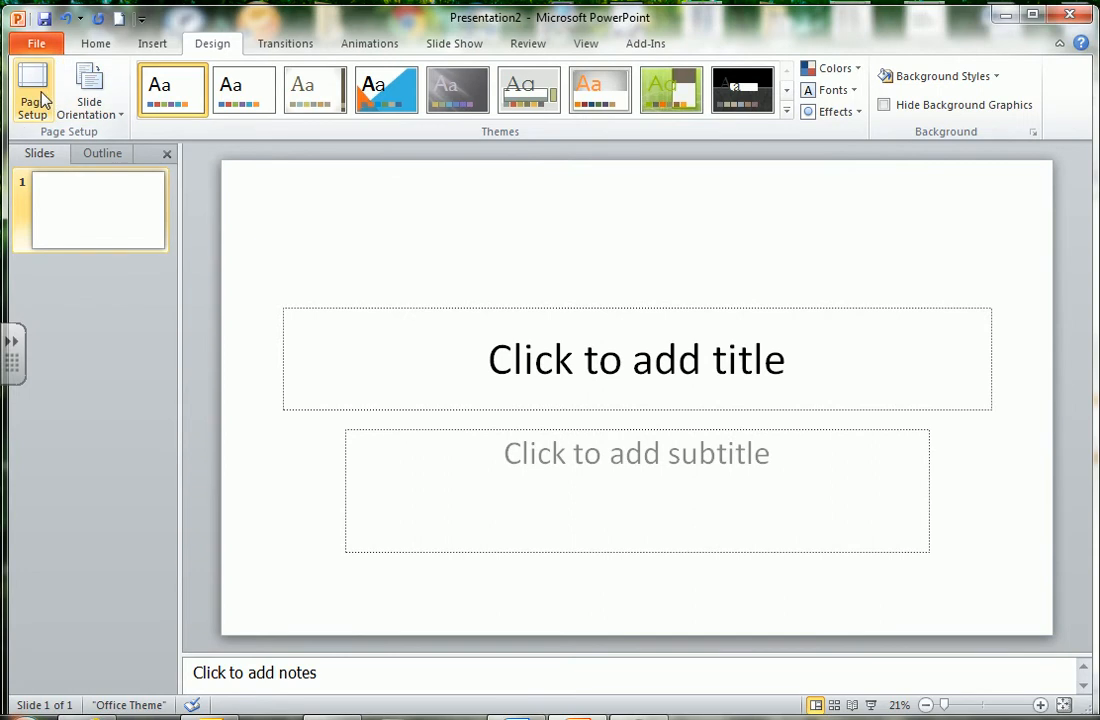
# Reopen Page Setup to confirm the 42 × 24 inch landscape size is applied.
pyautogui.click(32, 84)
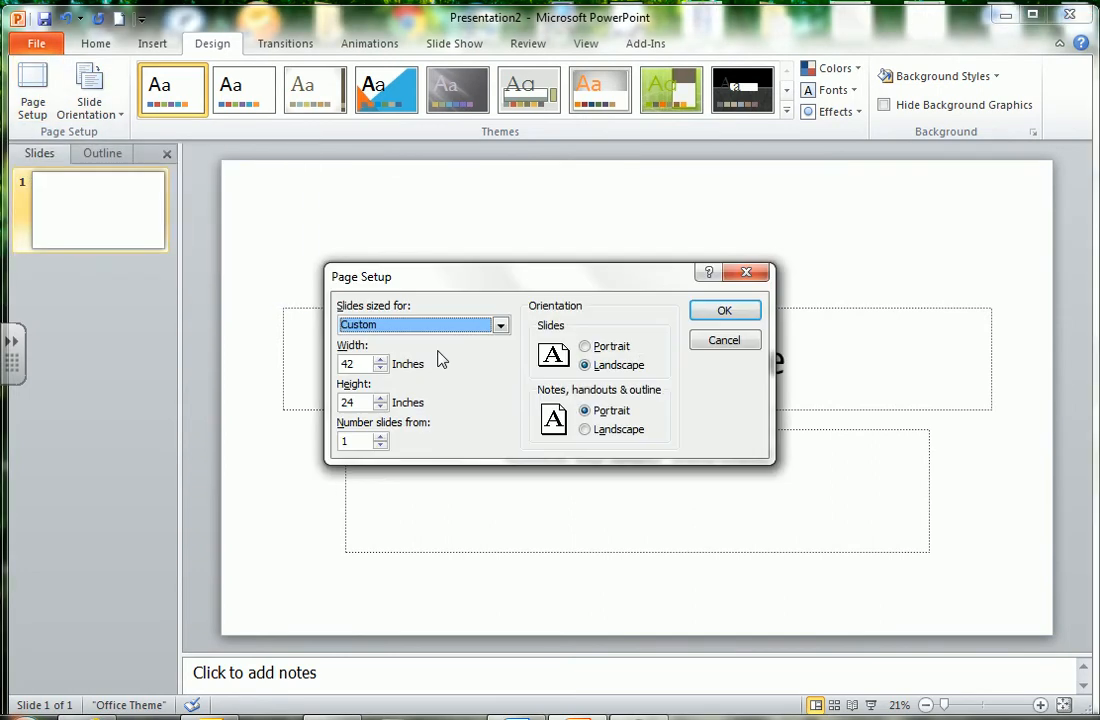